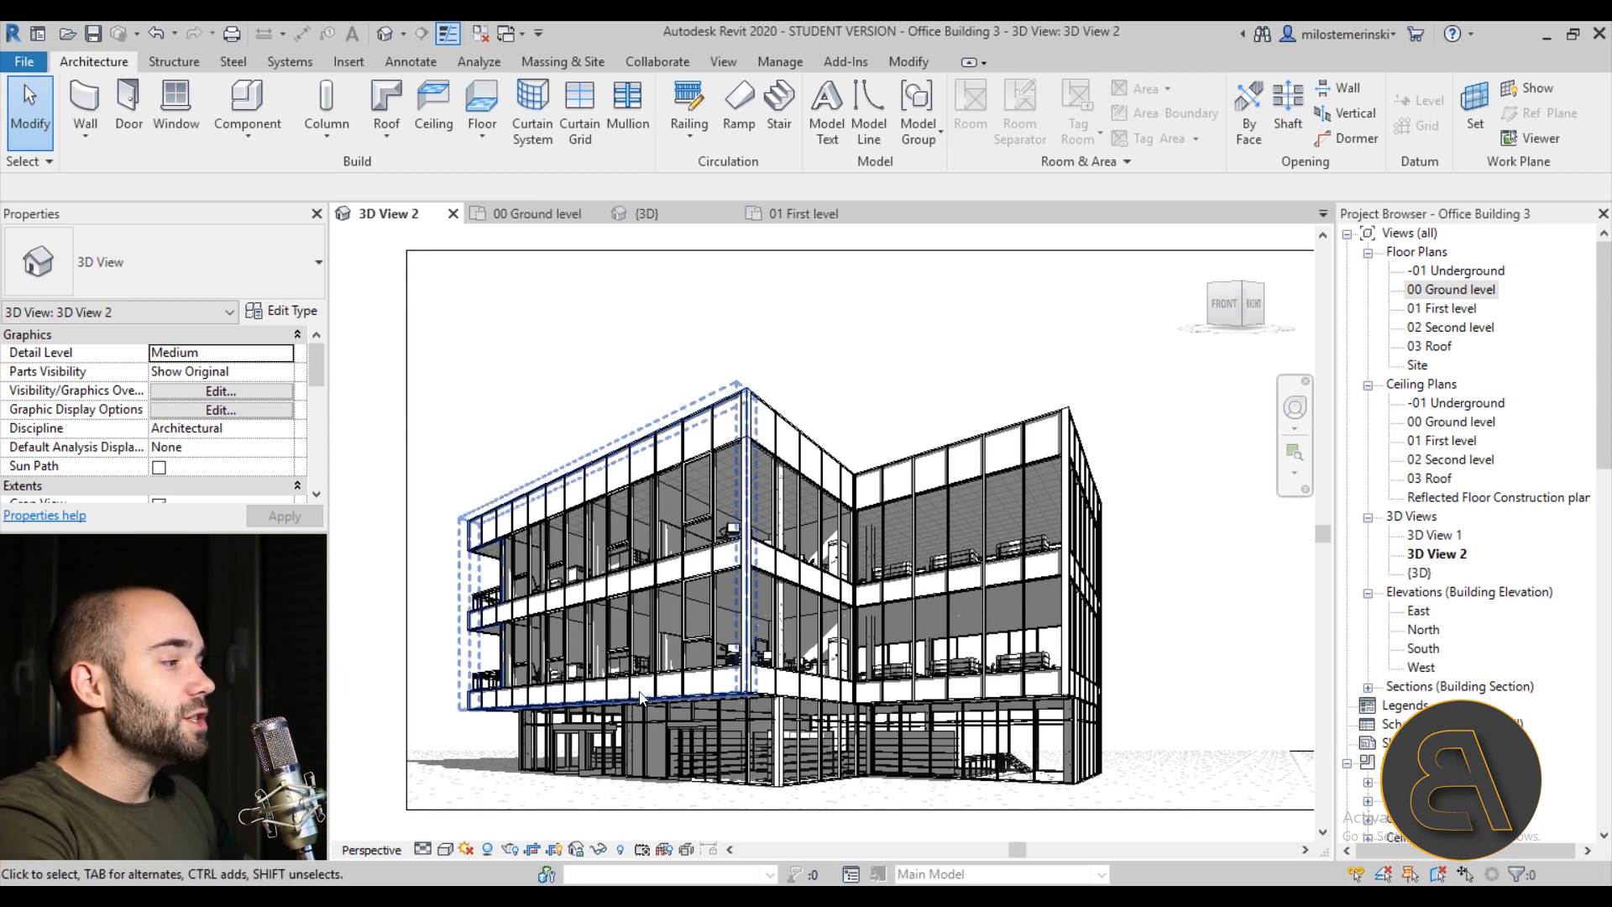
Inspect the corner curtain walls, then open the default {3D} view of Office Building 3.
left_click(1048, 658)
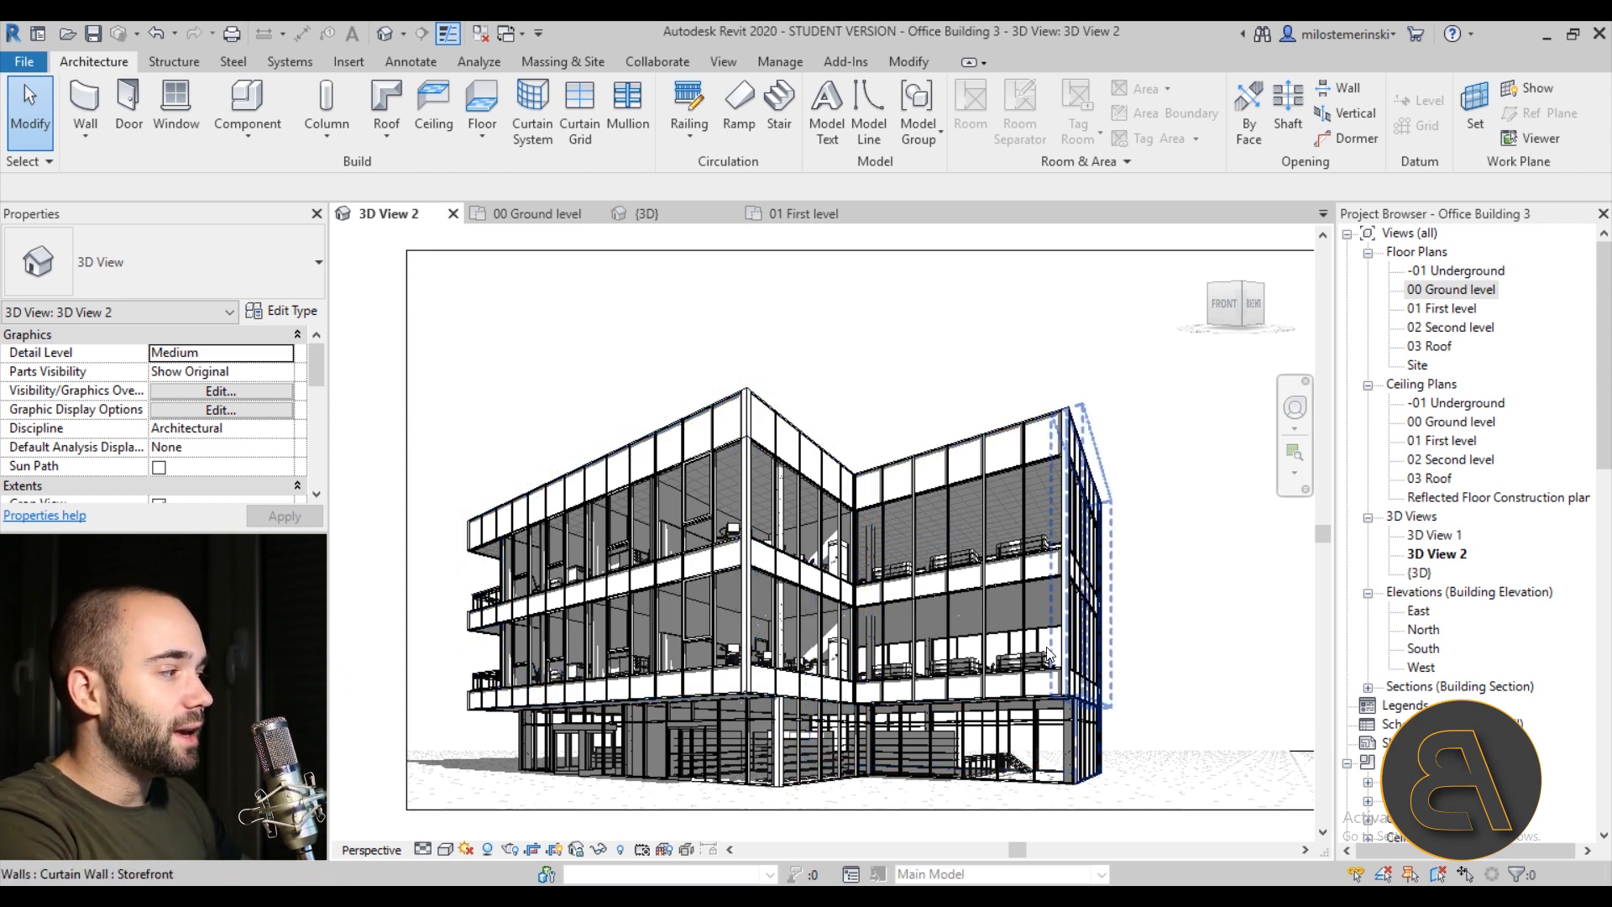
left_click(935, 674)
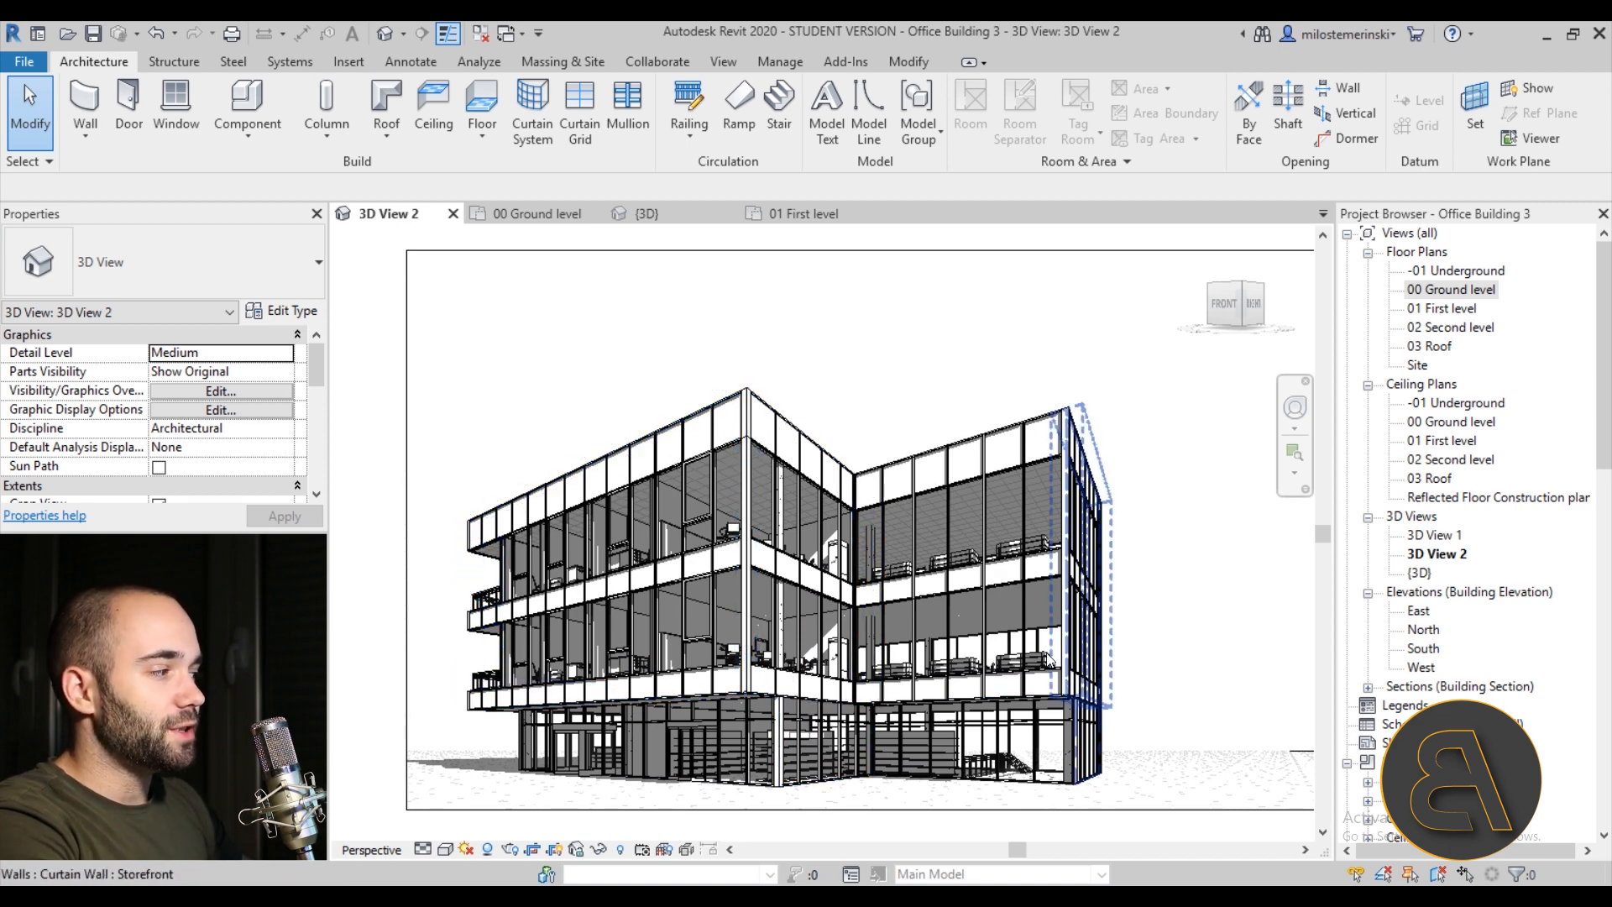
left_click(399, 660)
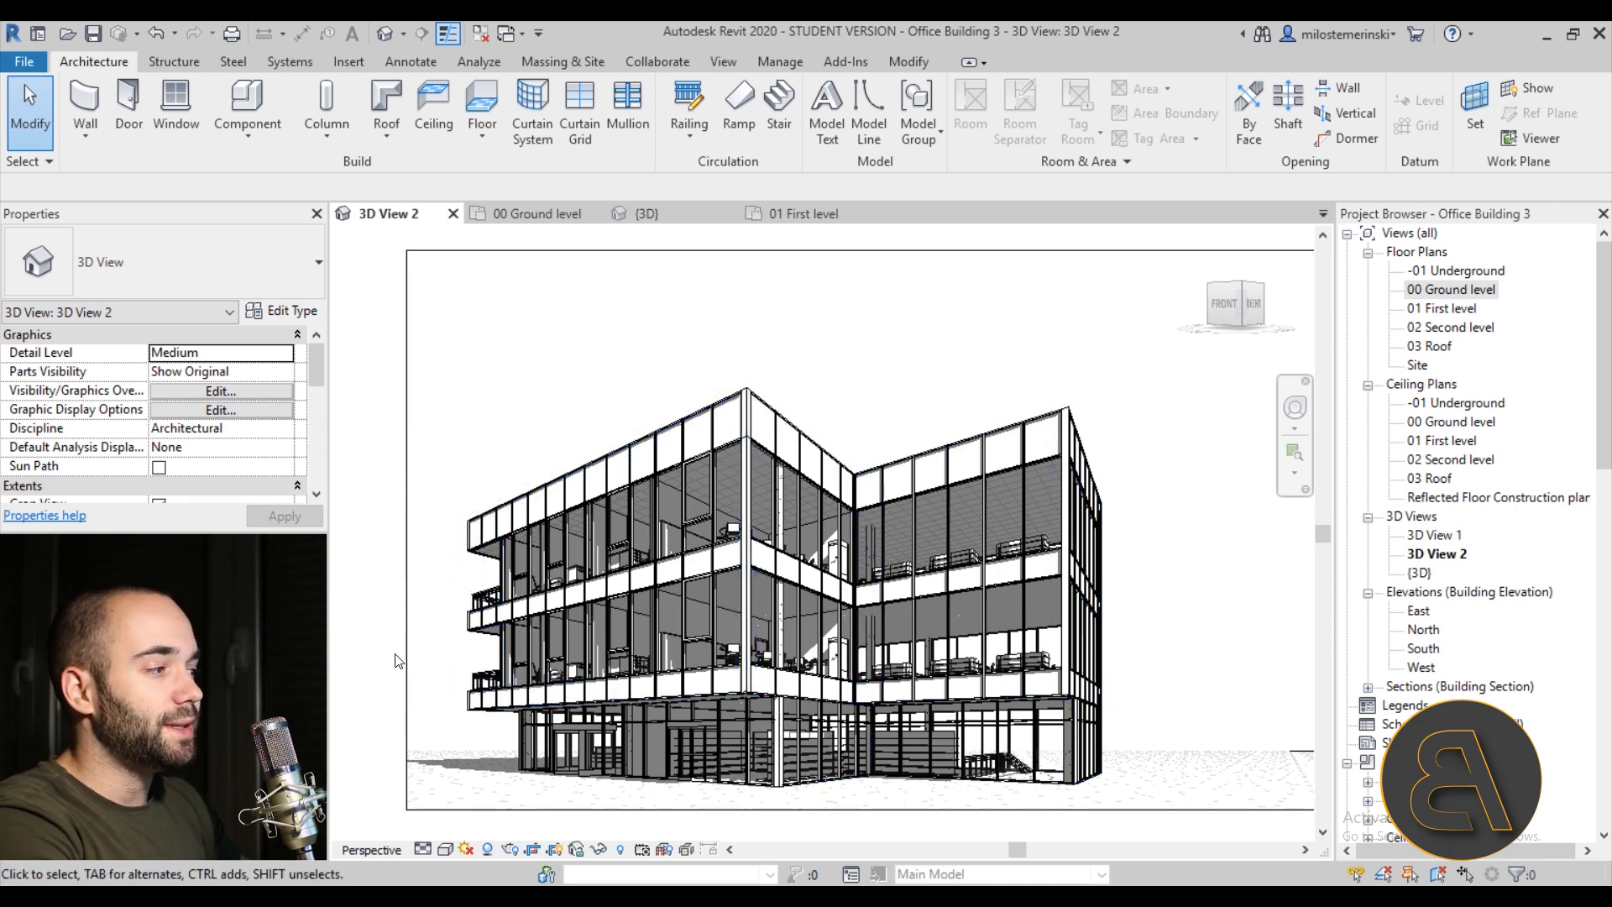
mouse_move(414, 672)
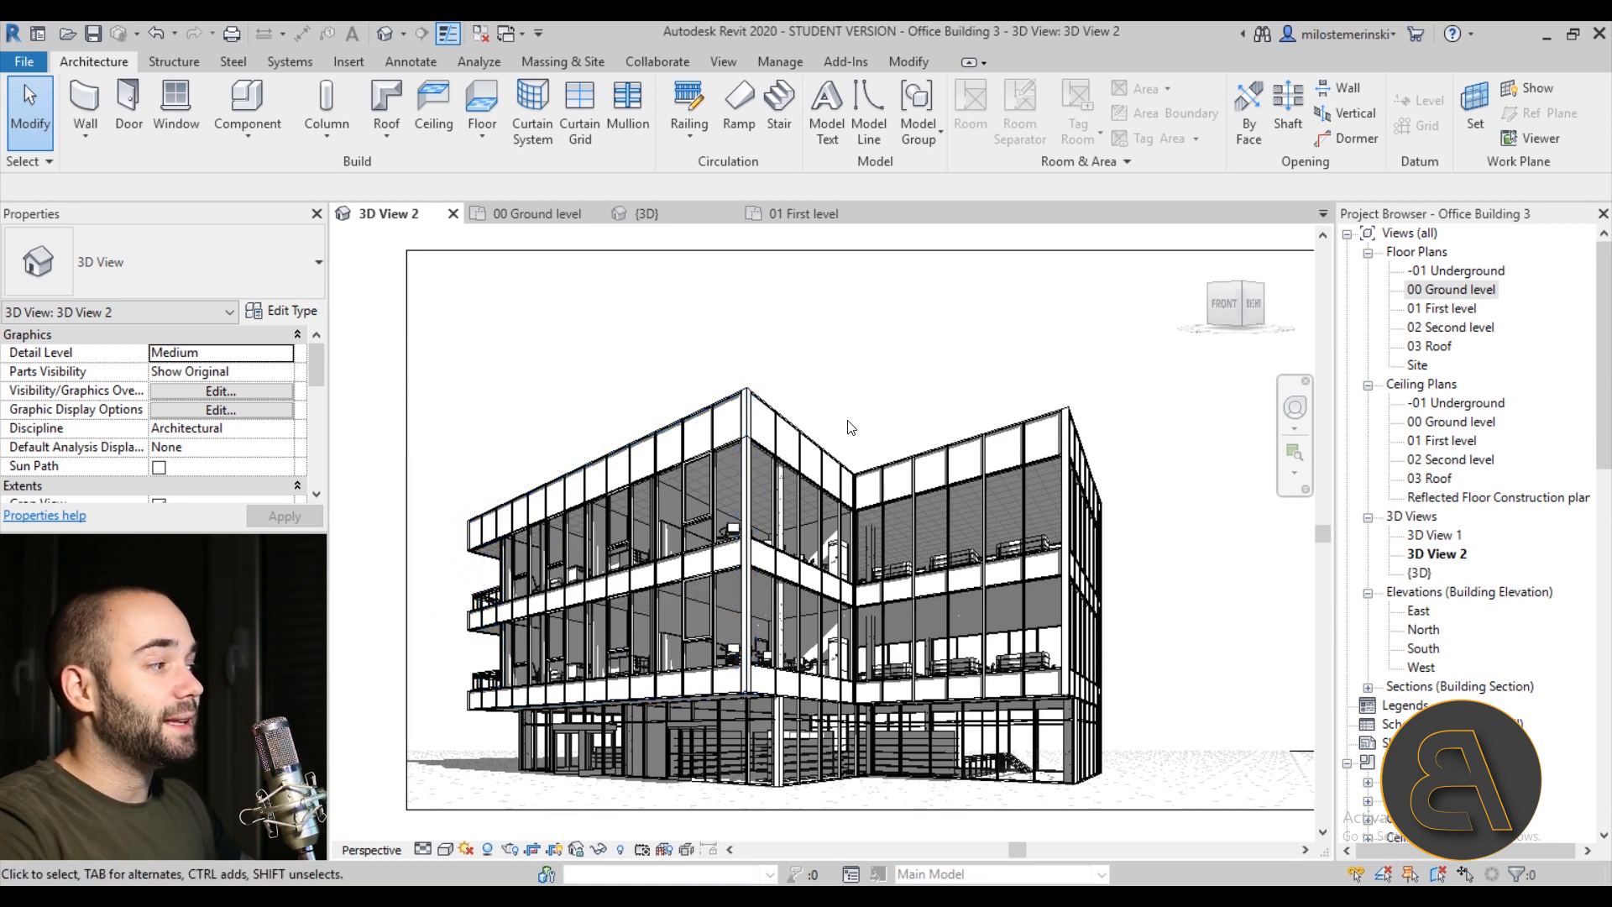
left_click(648, 730)
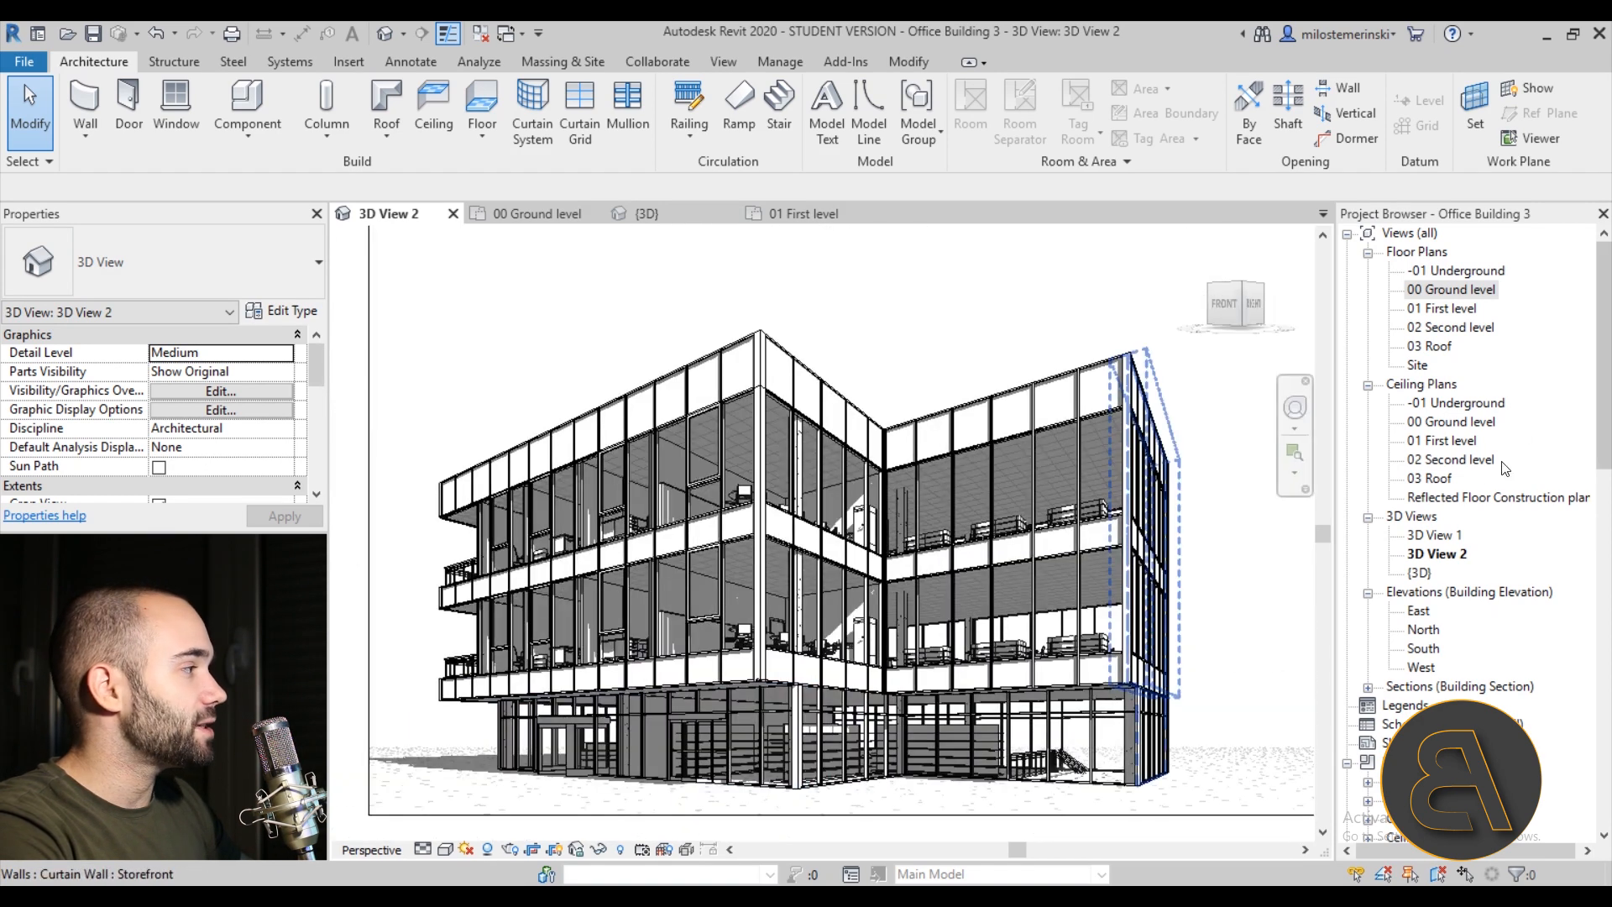
left_click(1420, 573)
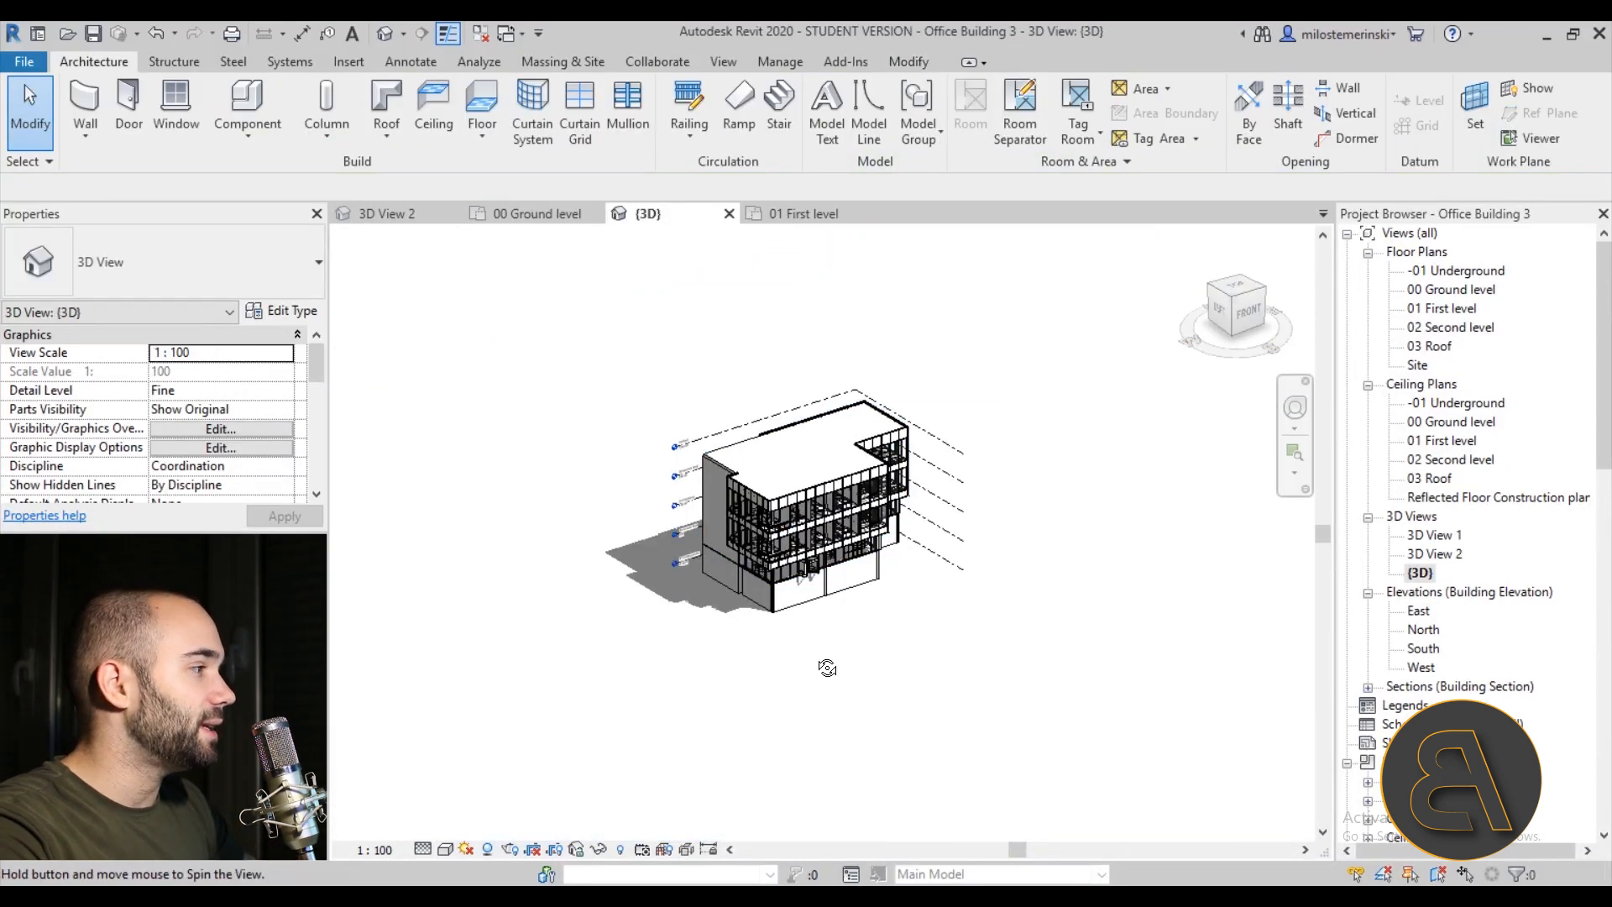
scroll("up", 3)
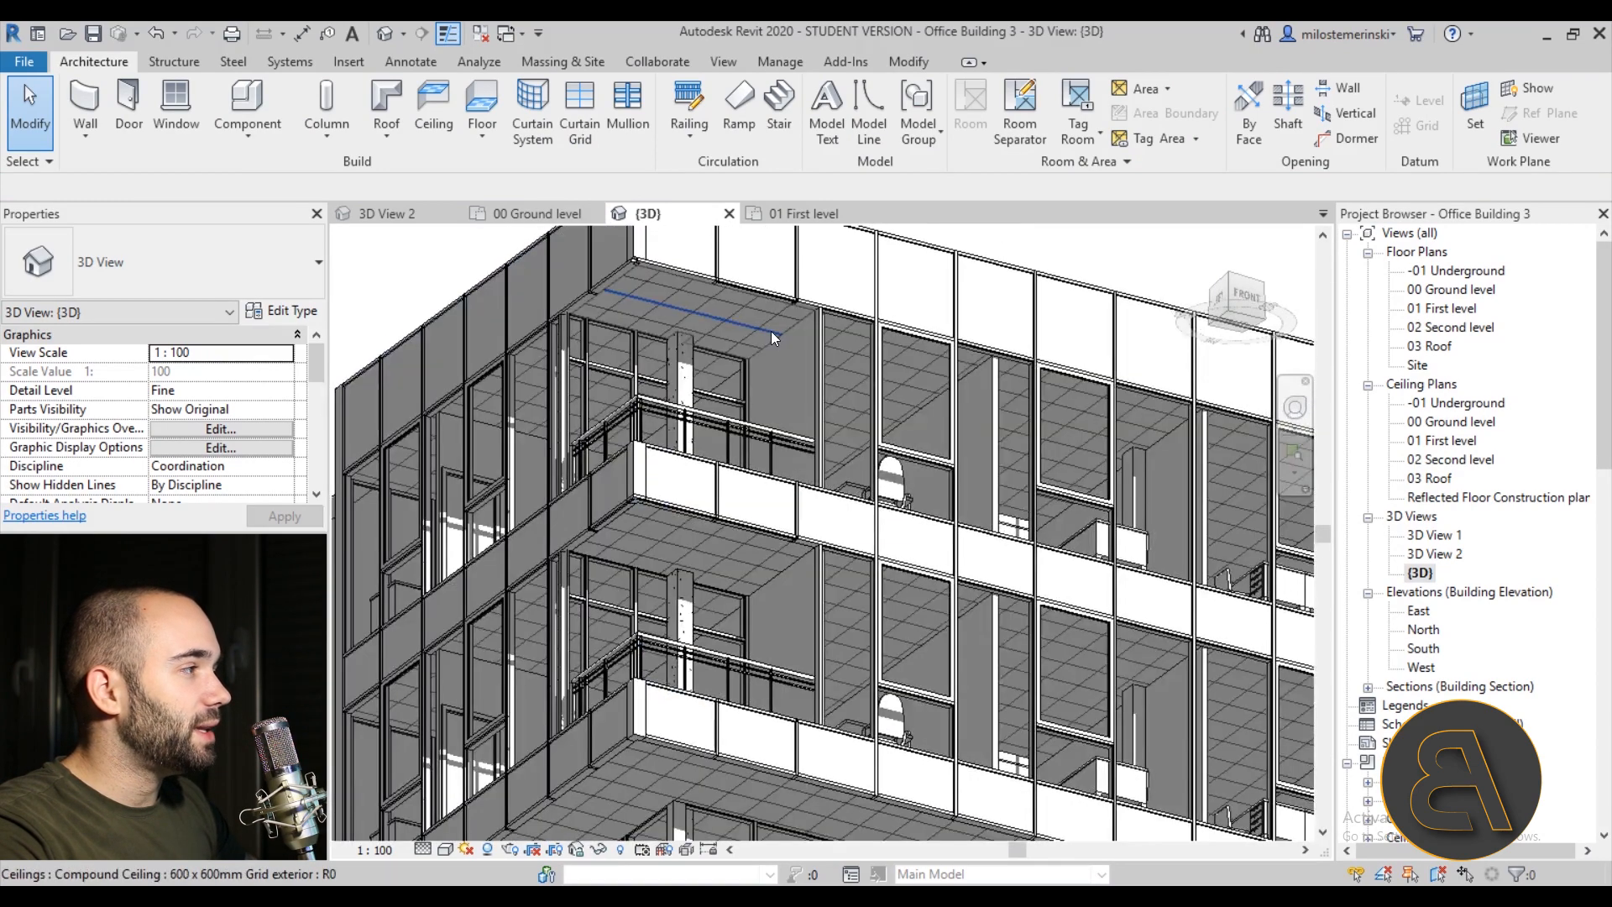
mouse_move(787, 336)
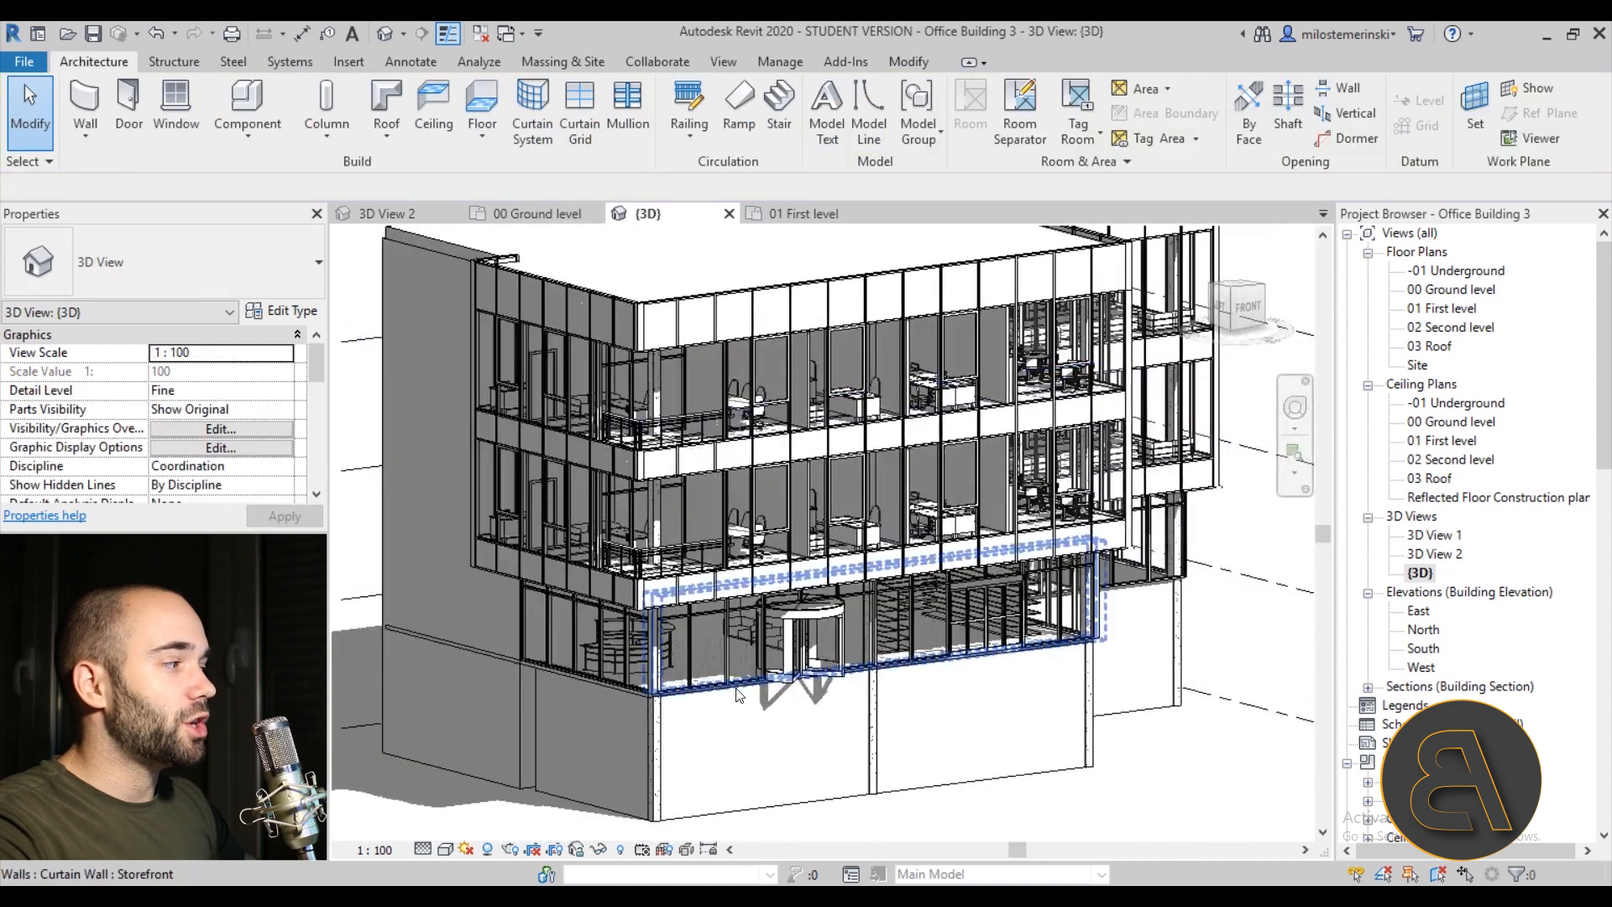
left_click(524, 344)
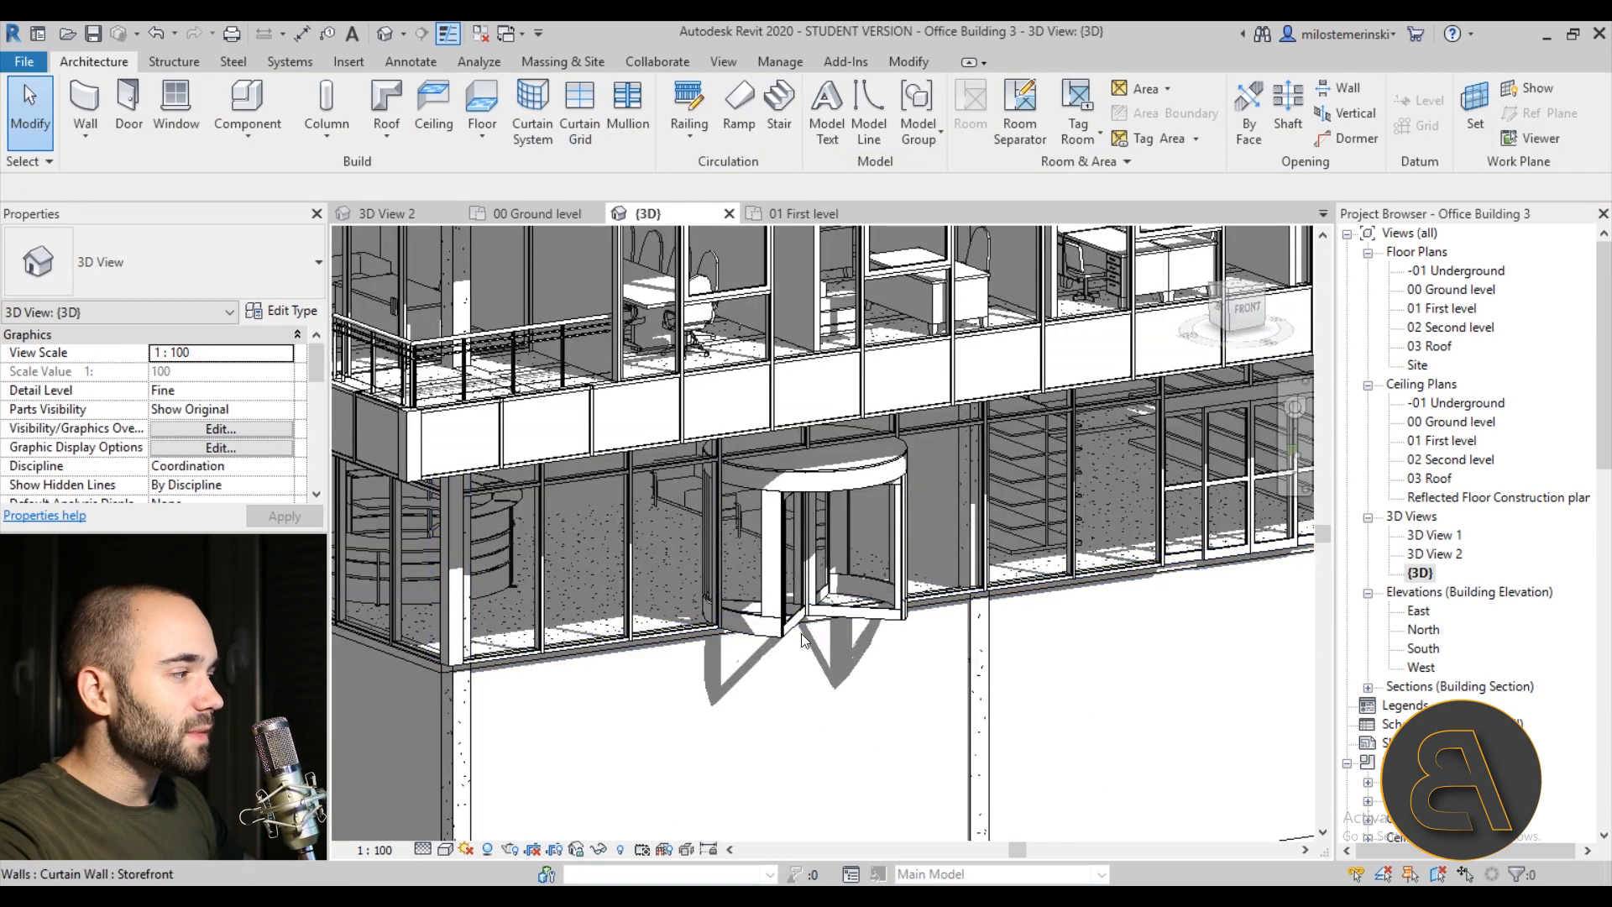
left_click(807, 535)
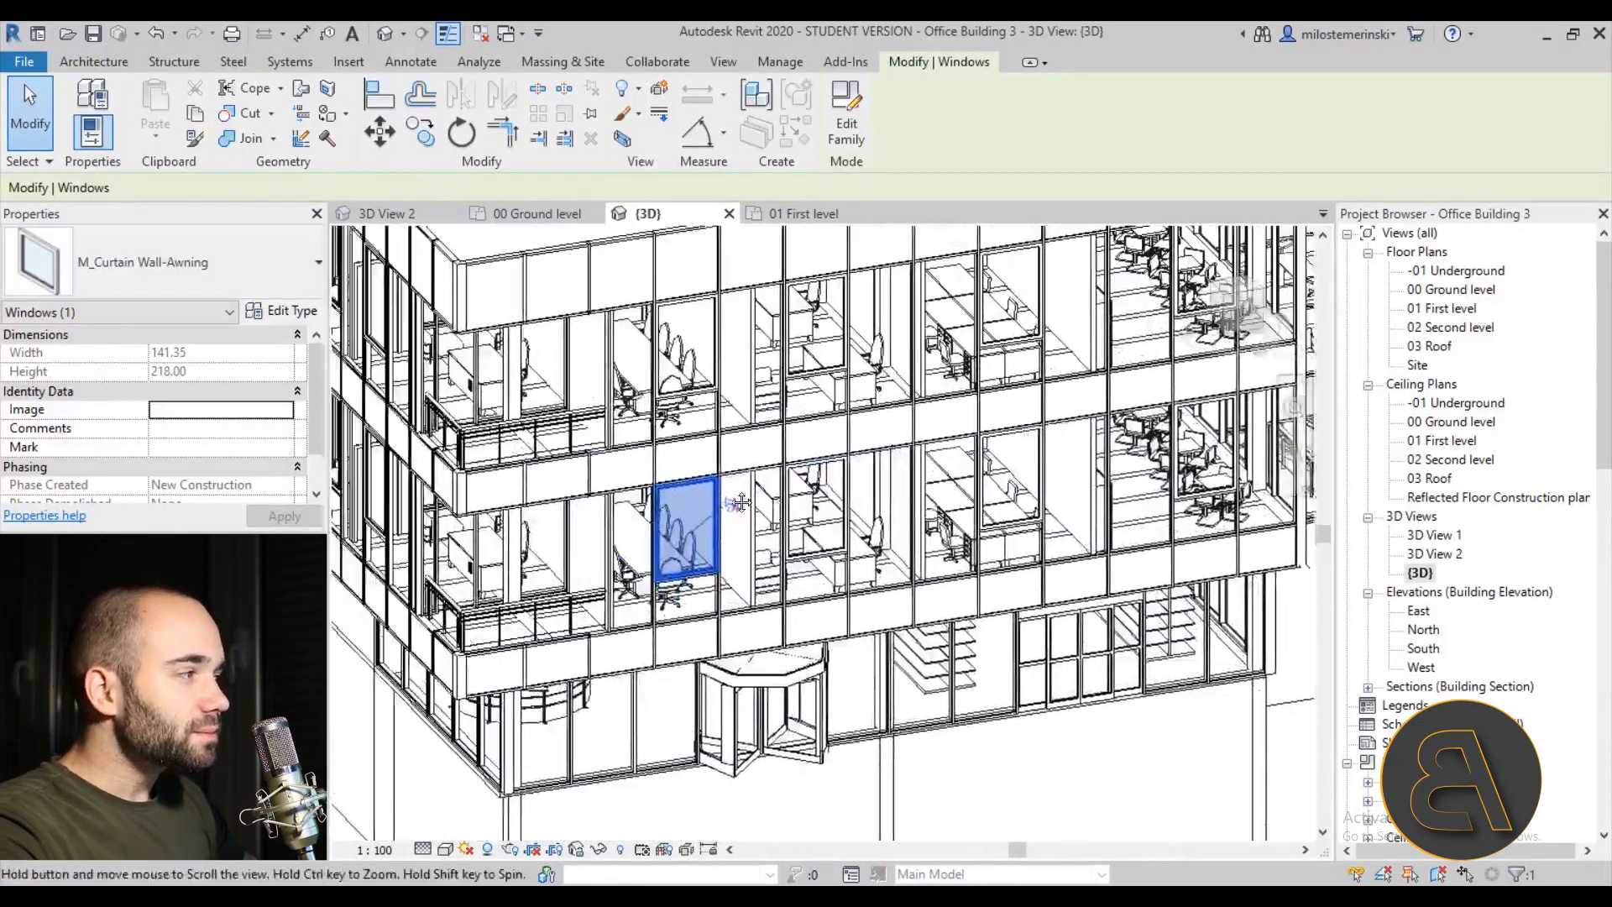
scroll("up", 3)
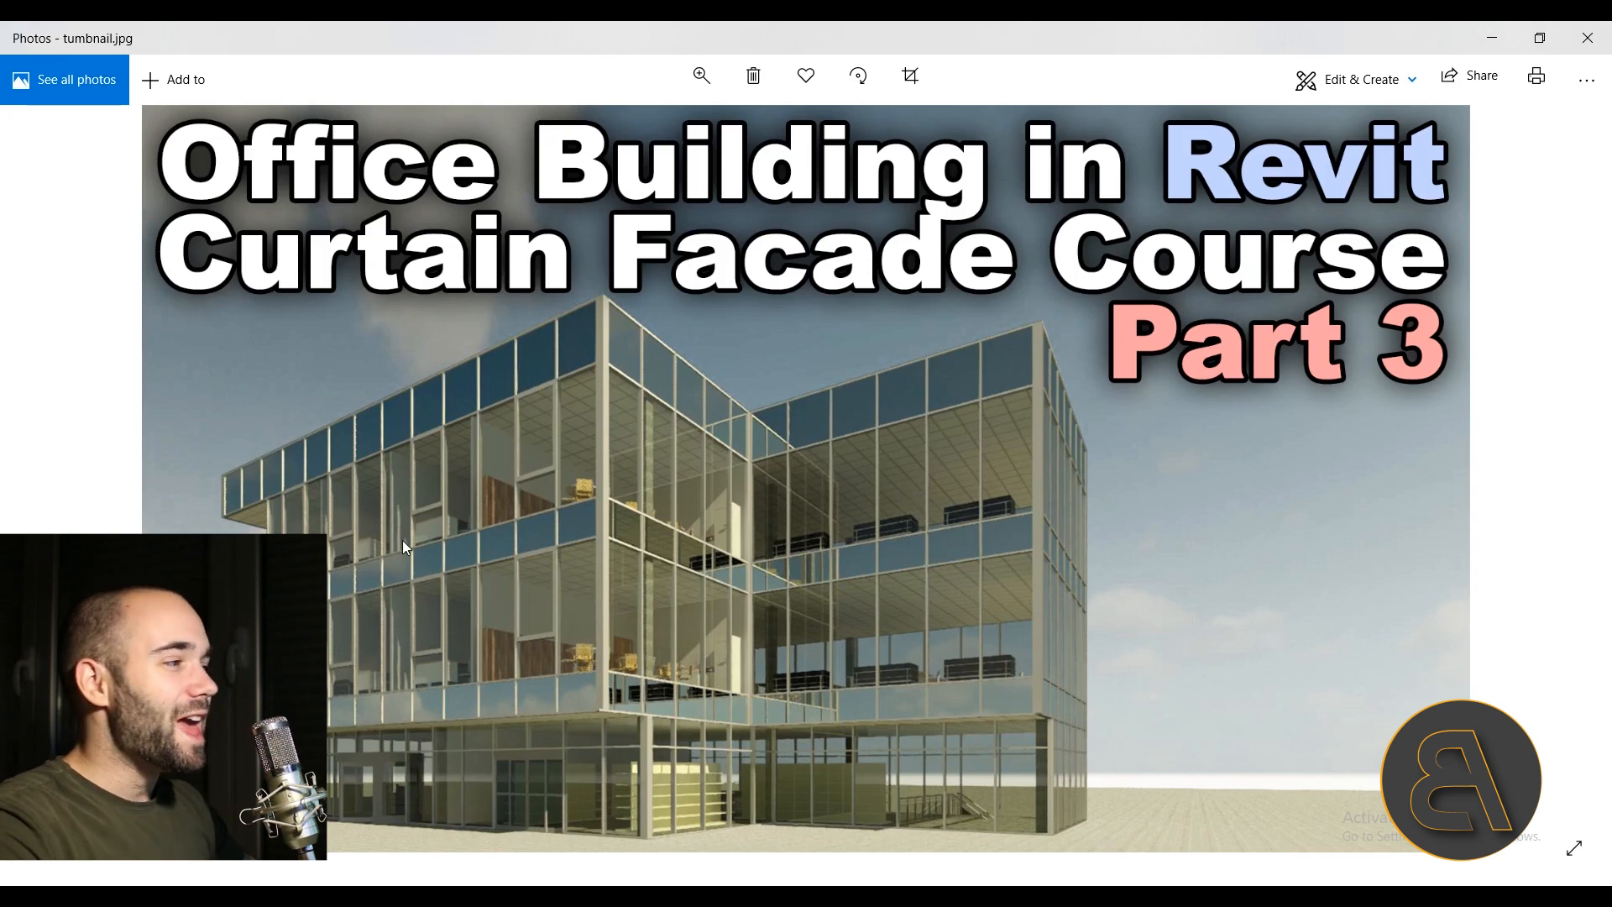
mouse_move(655, 383)
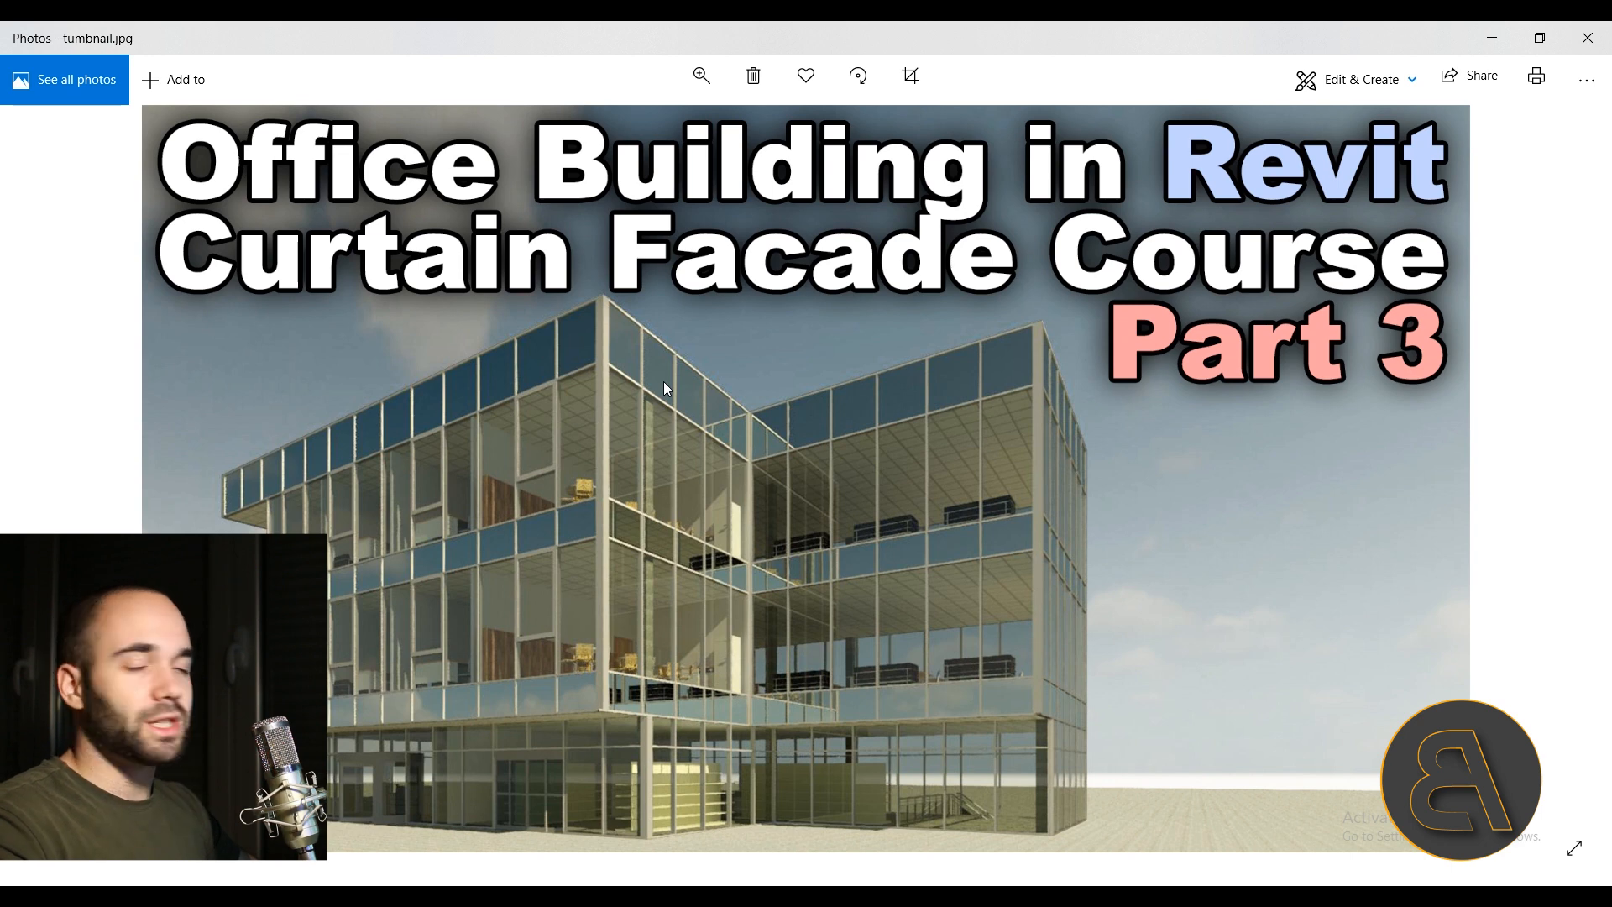
mouse_move(627, 377)
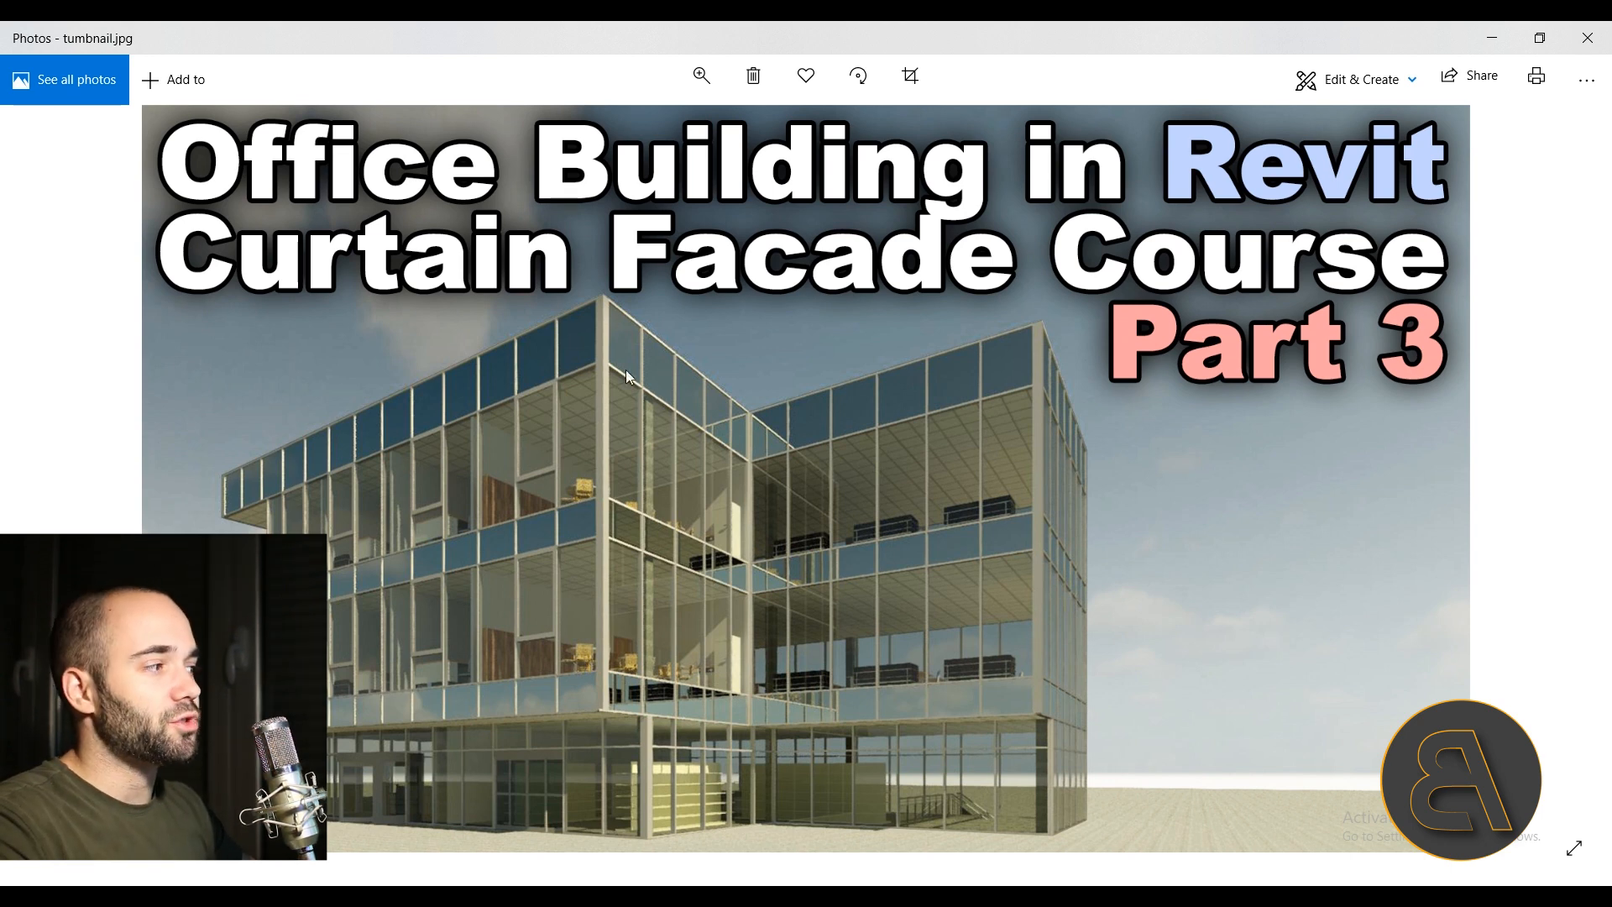
mouse_move(449, 576)
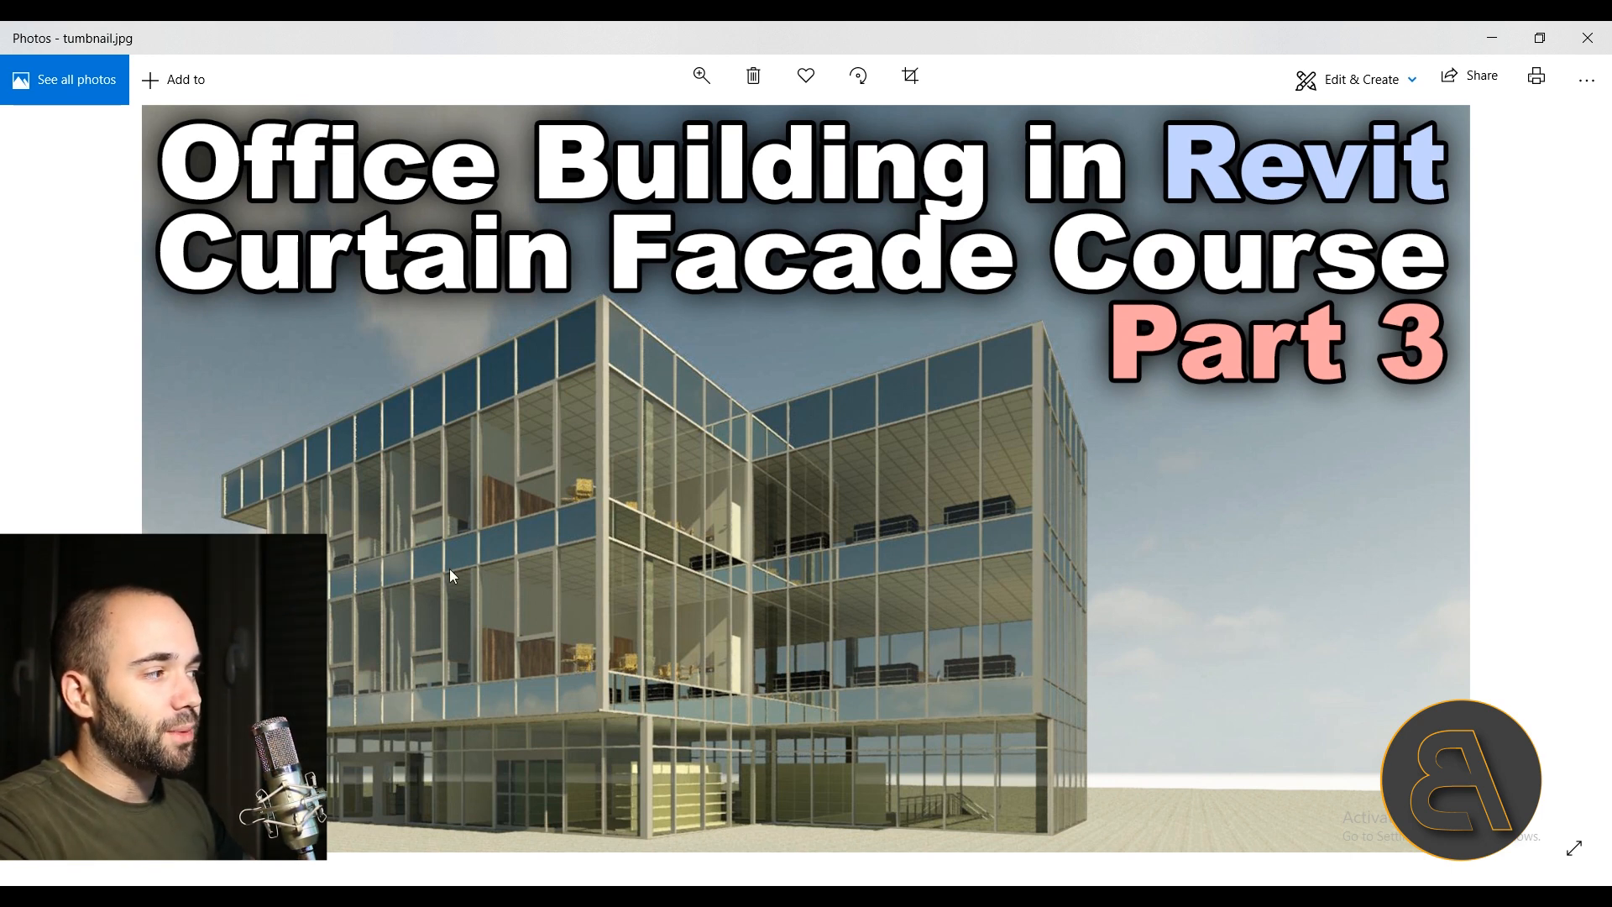
mouse_move(521, 526)
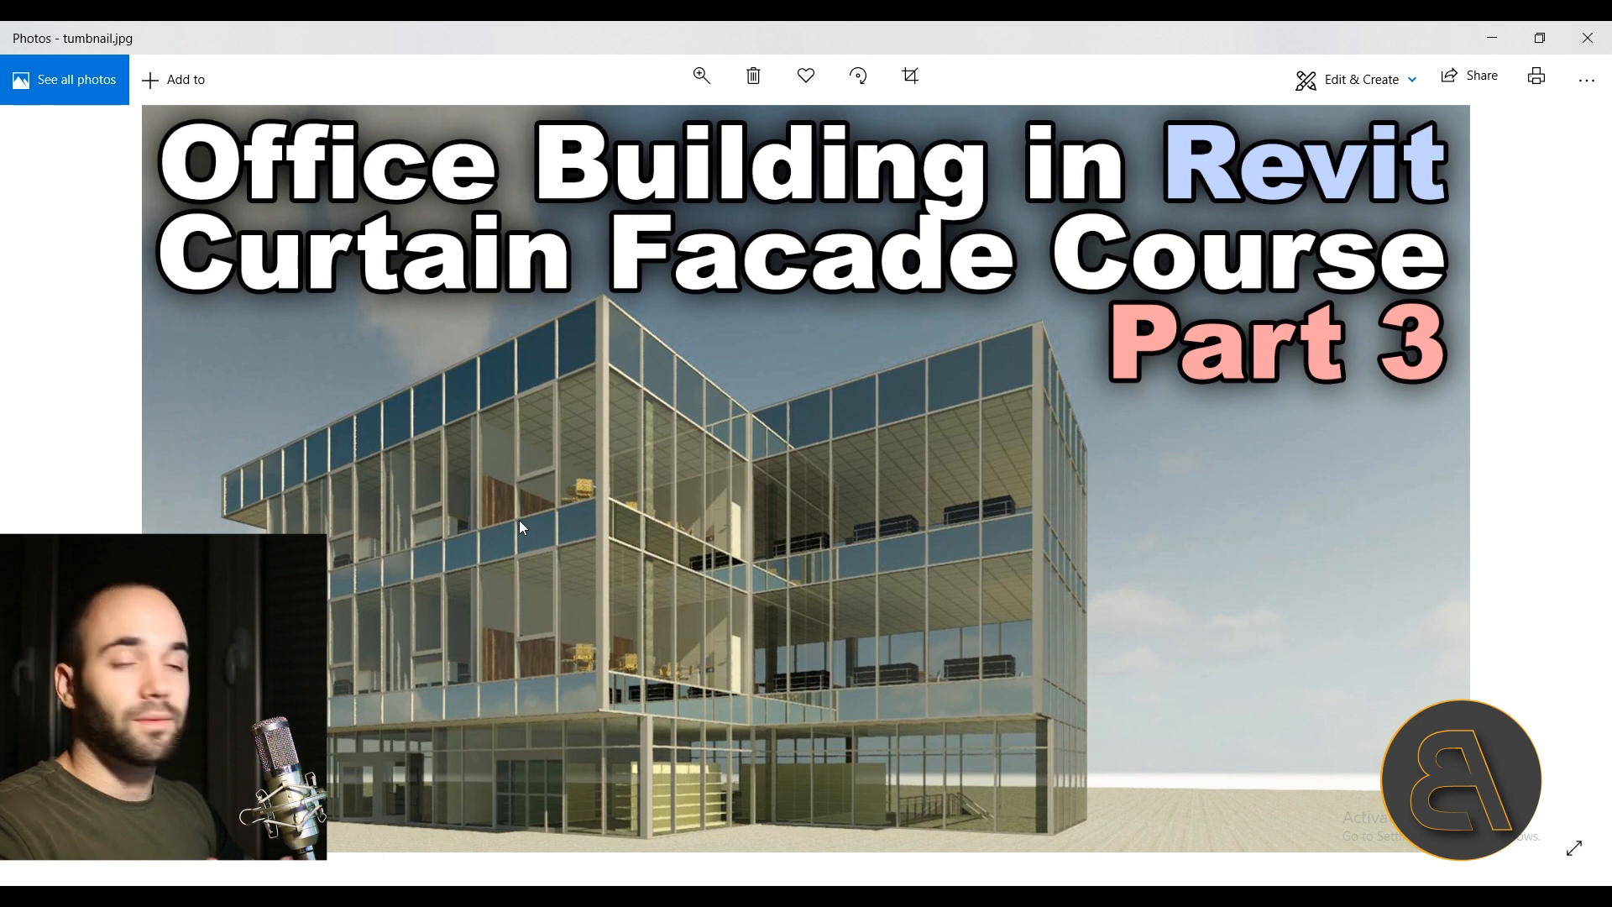
mouse_move(550, 531)
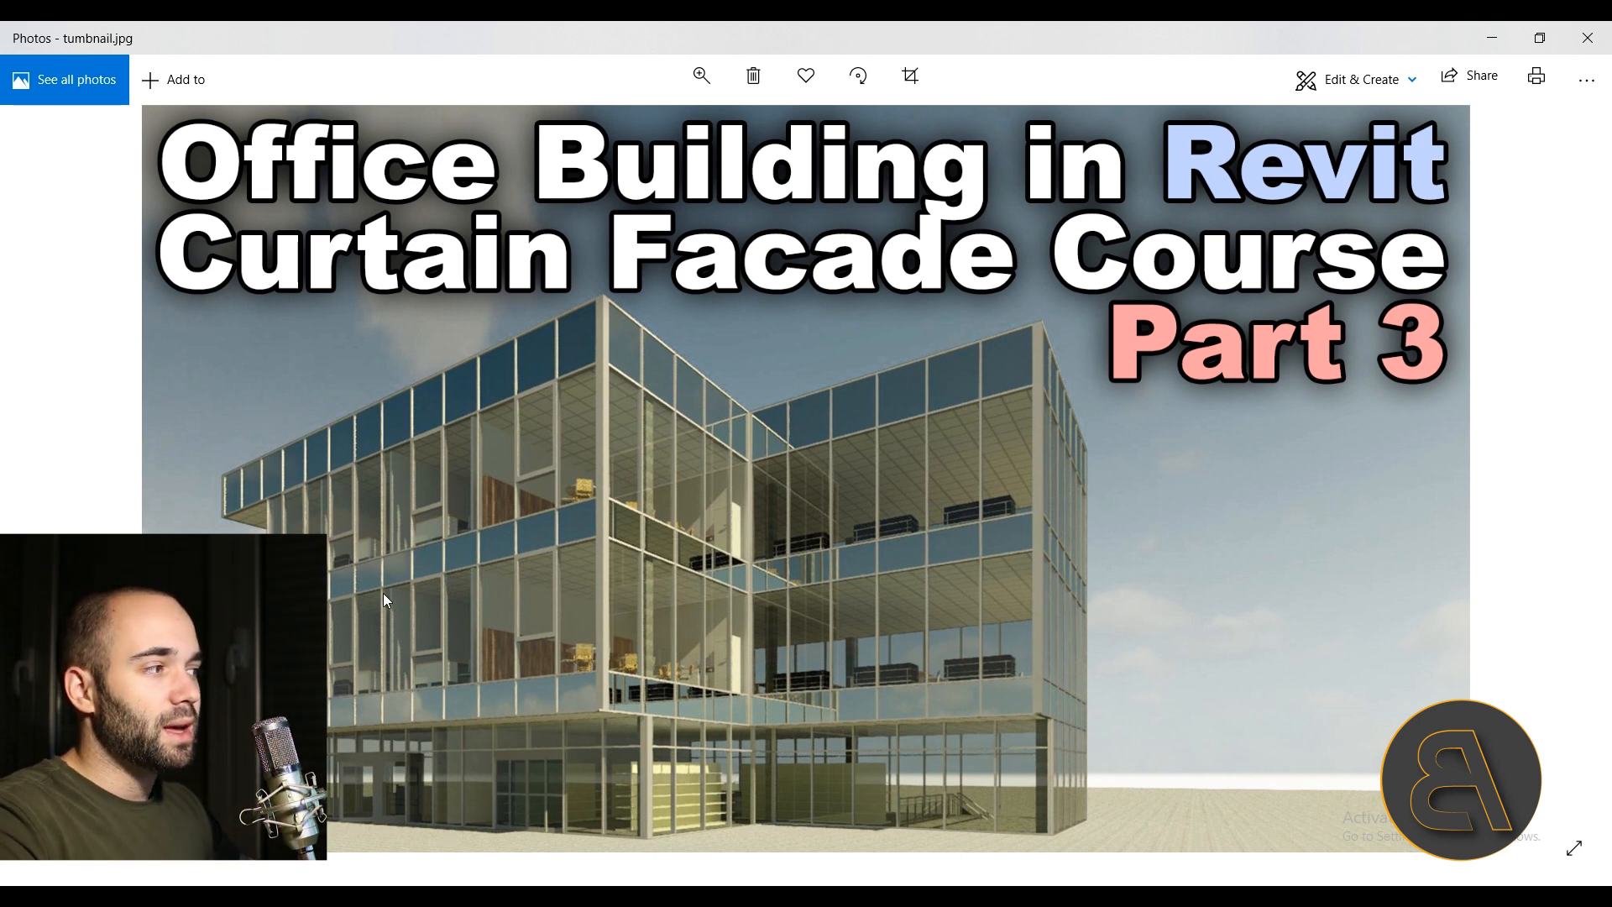
mouse_move(560, 553)
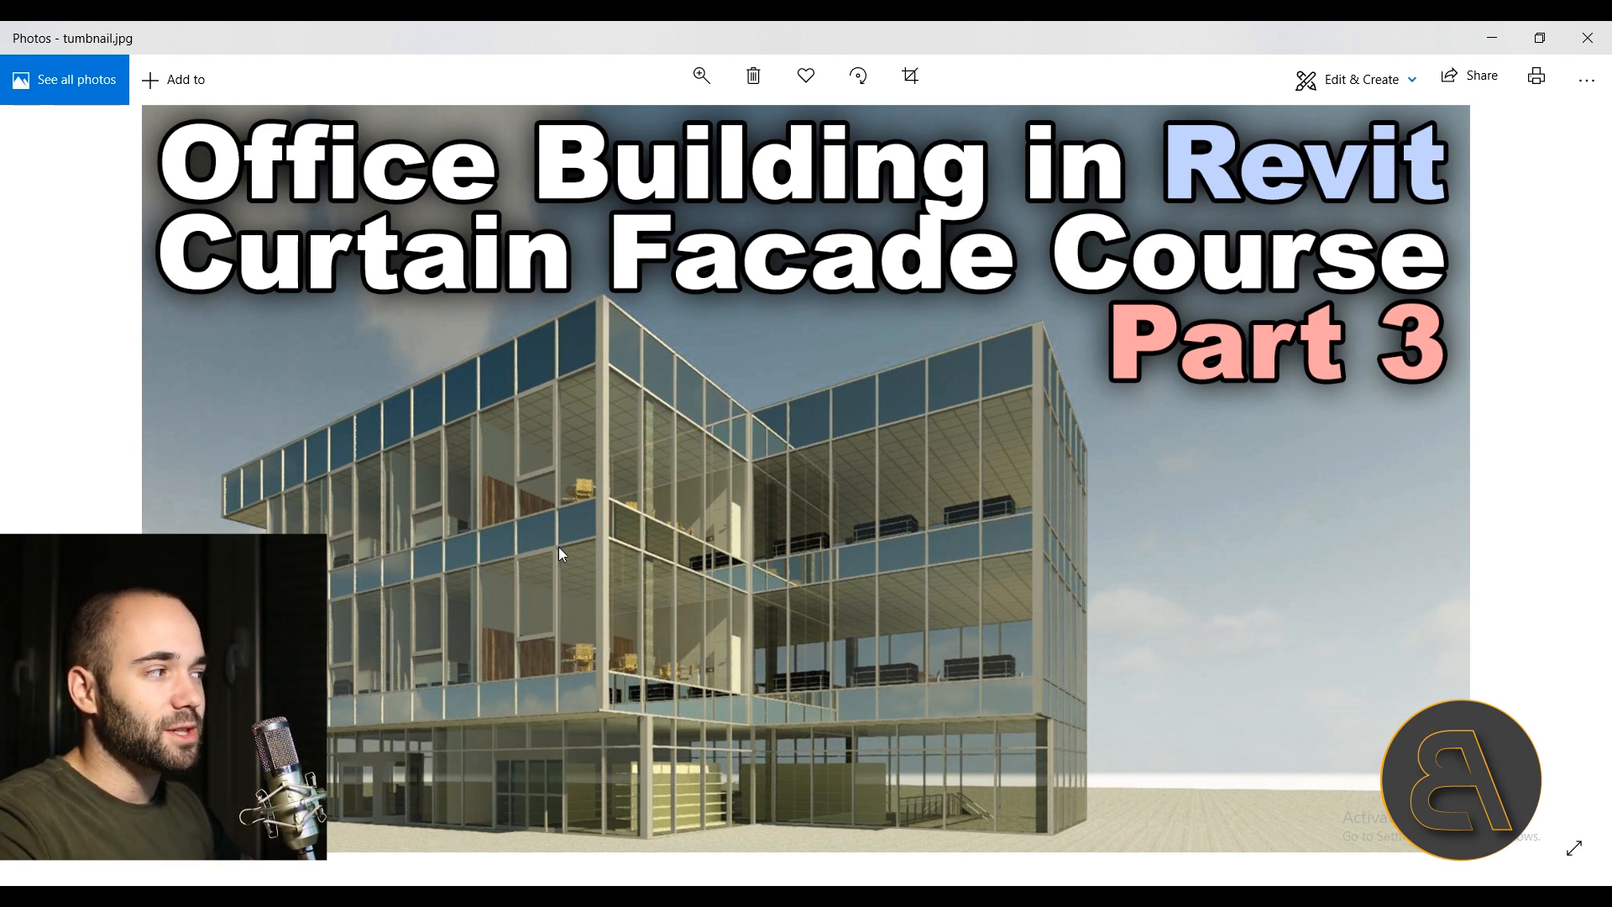
mouse_move(547, 522)
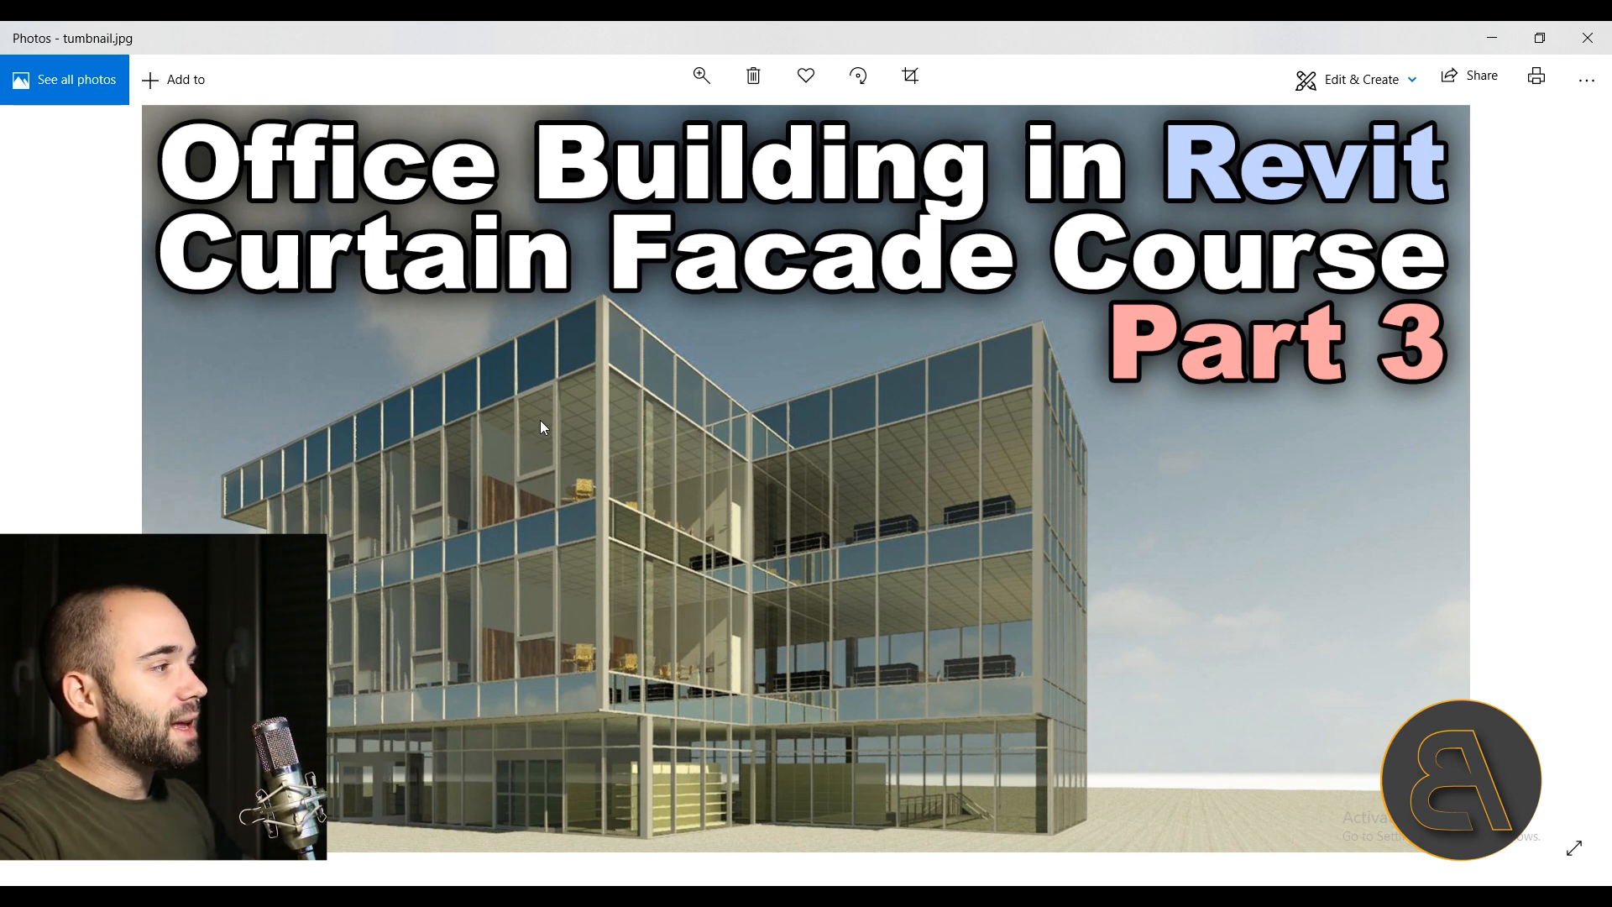
mouse_move(347, 545)
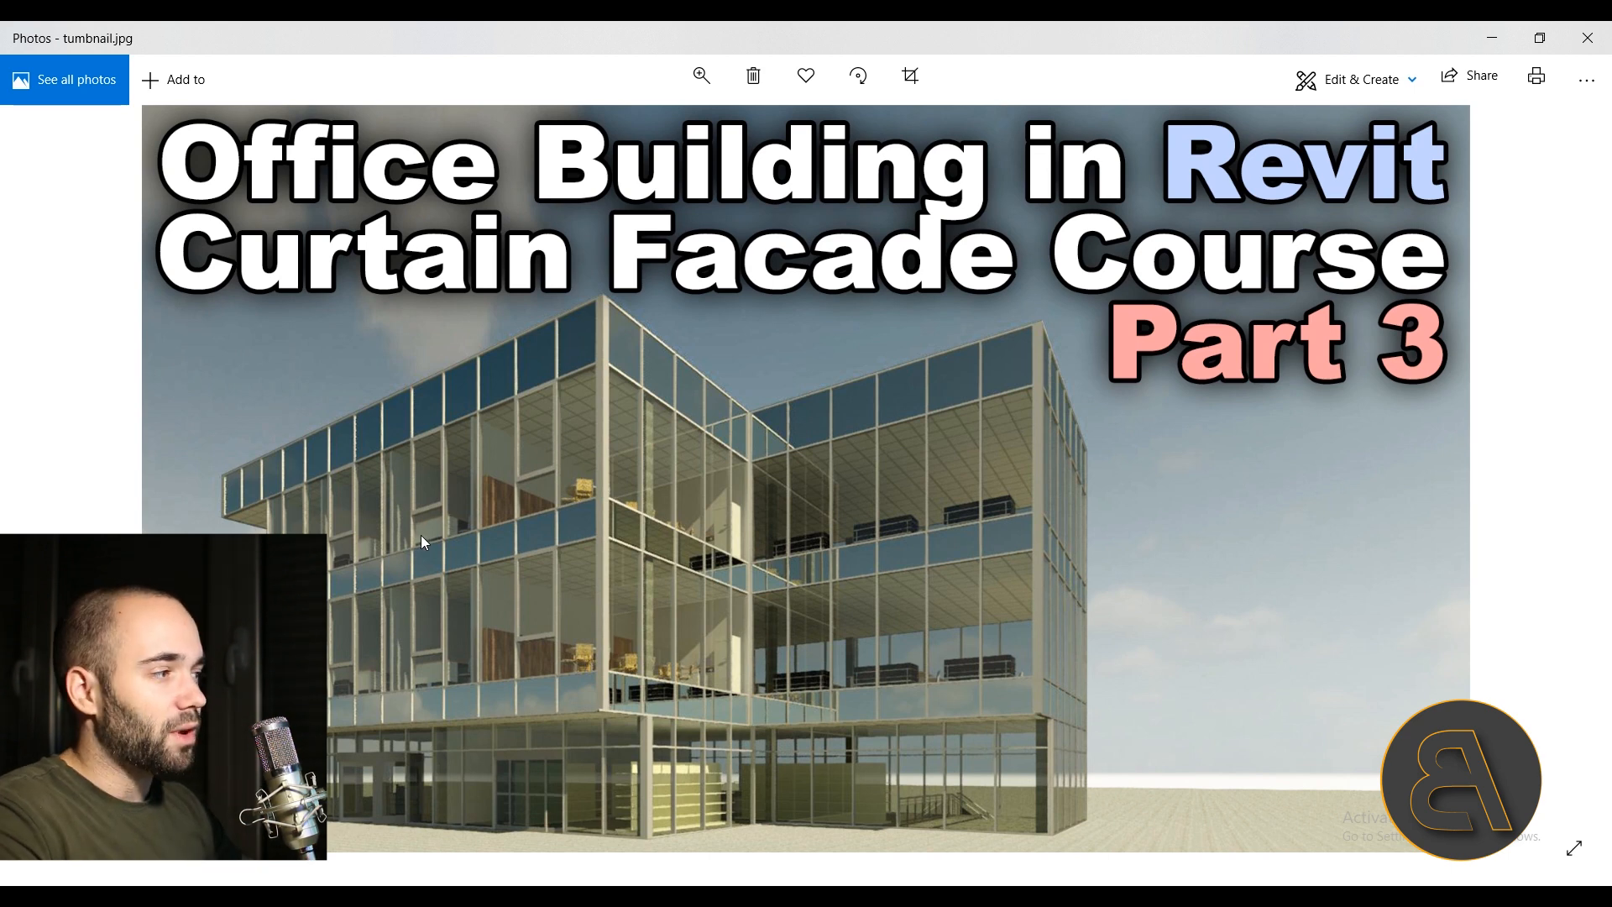
mouse_move(535, 455)
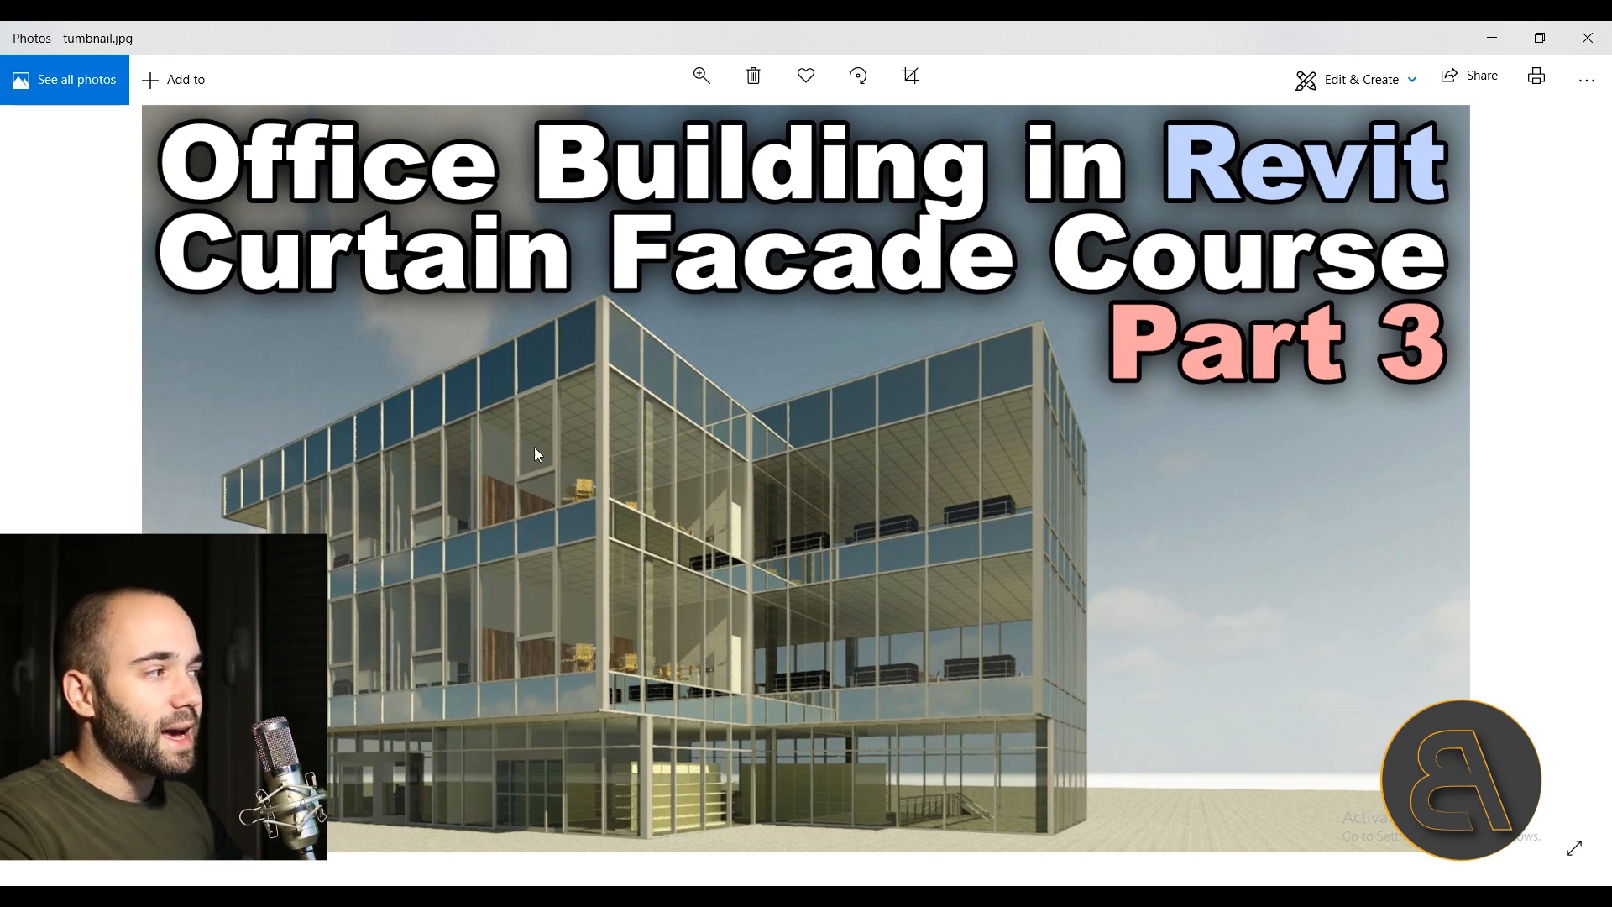
mouse_move(1586, 38)
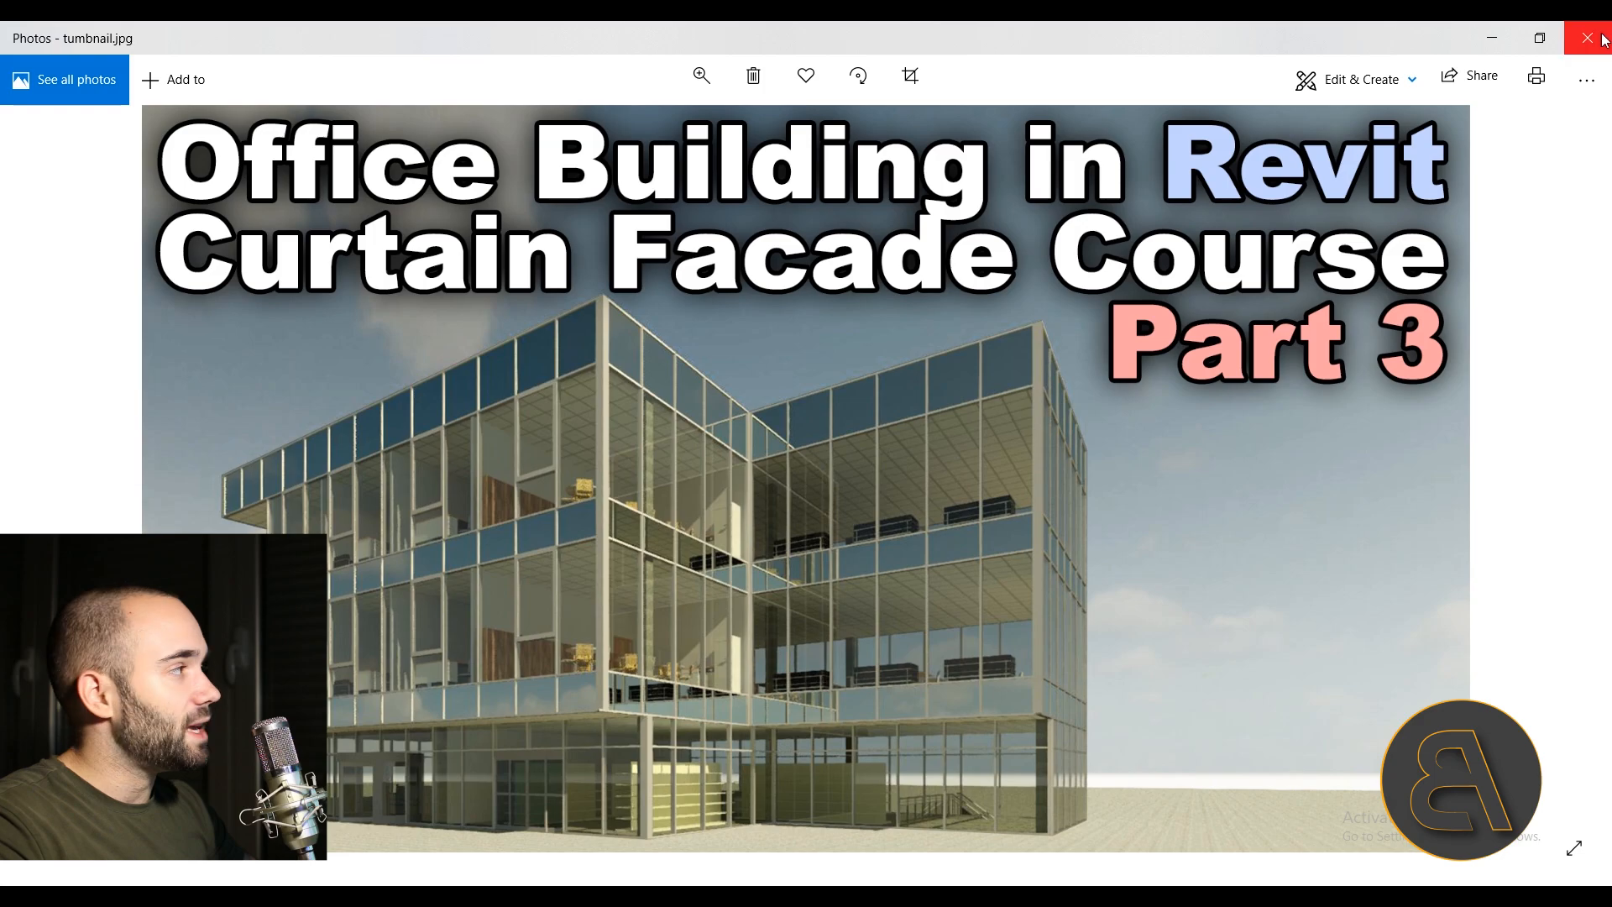